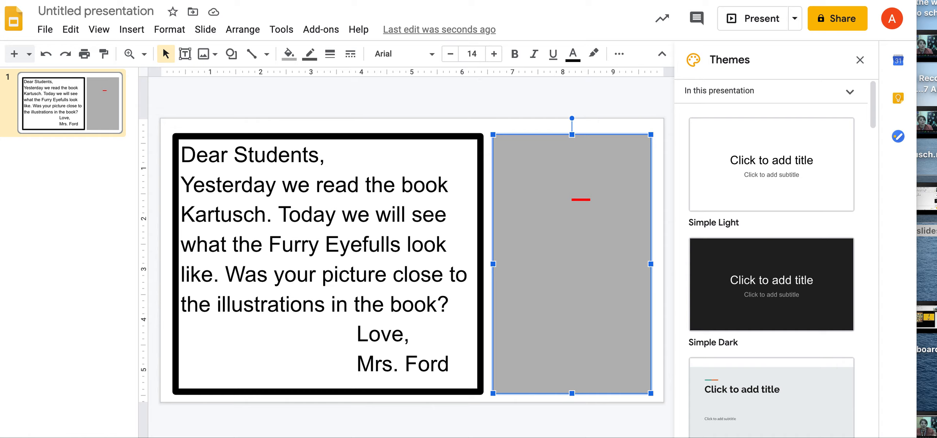
{"action": "mouse_move", "coordinate": [706, 267]}
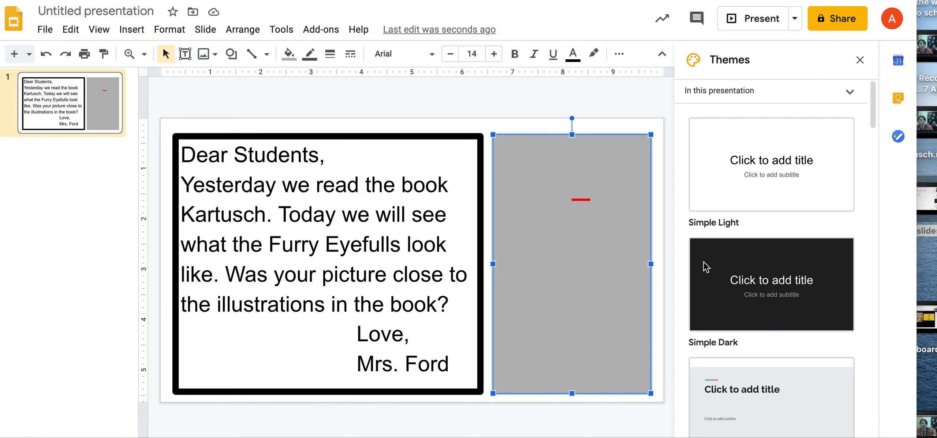
{"action": "mouse_move", "coordinate": [584, 132]}
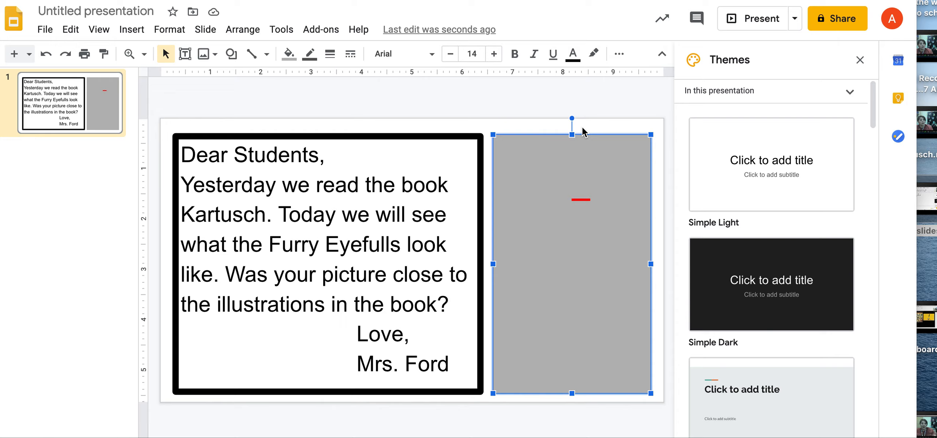
{"action": "mouse_move", "coordinate": [585, 203]}
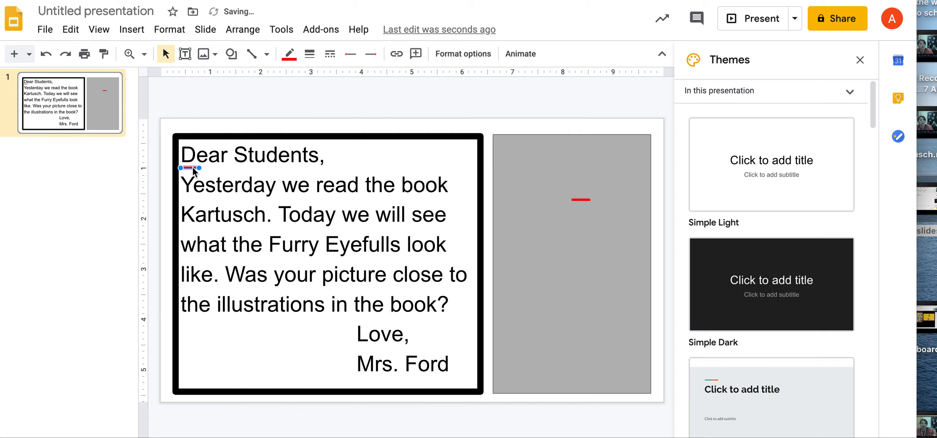
Place the short red line just beneath the capital D of 'Dear'
{"action": "left_click", "coordinate": [570, 262]}
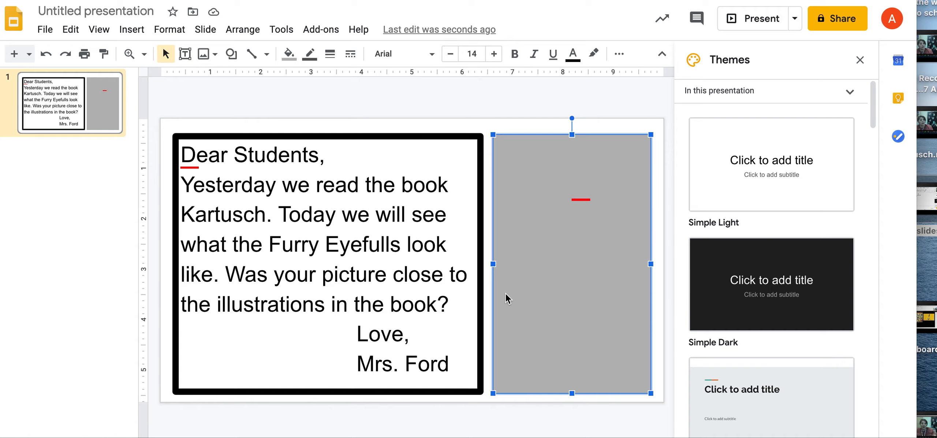
{"action": "mouse_move", "coordinate": [173, 185]}
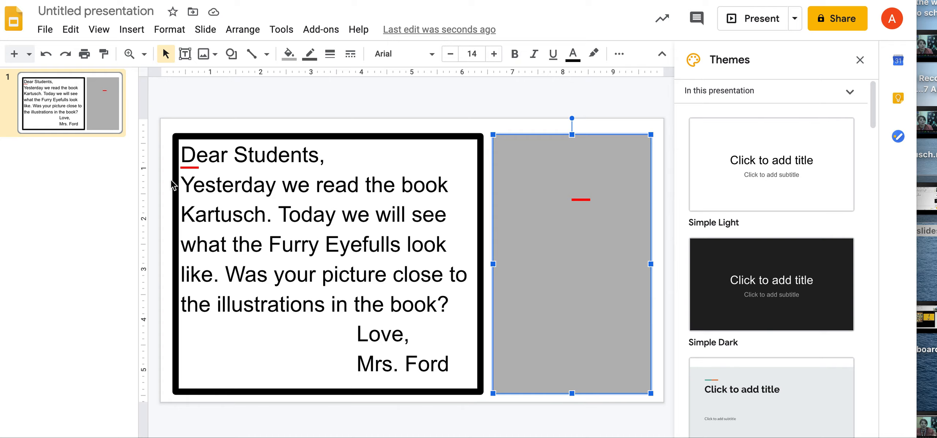